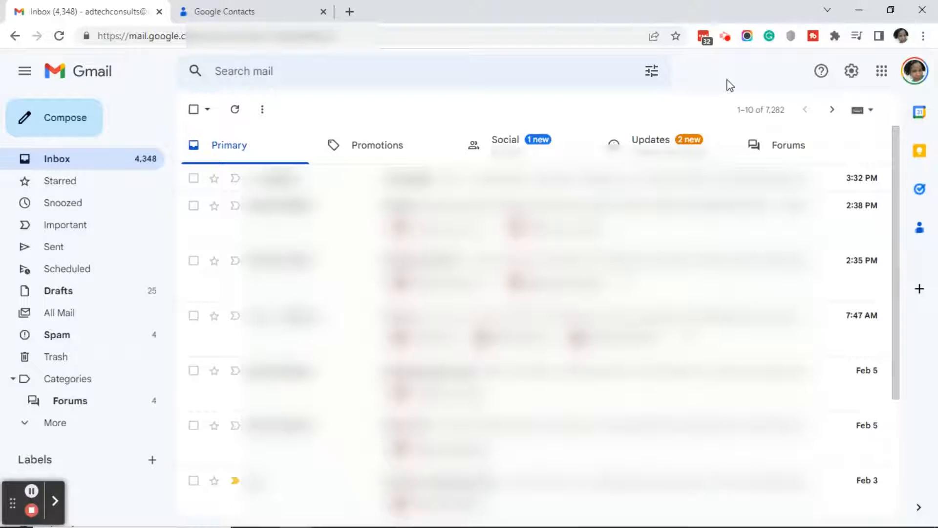
Step: Switch to the Google Contacts tab showing all 1,634 contacts
click(251, 12)
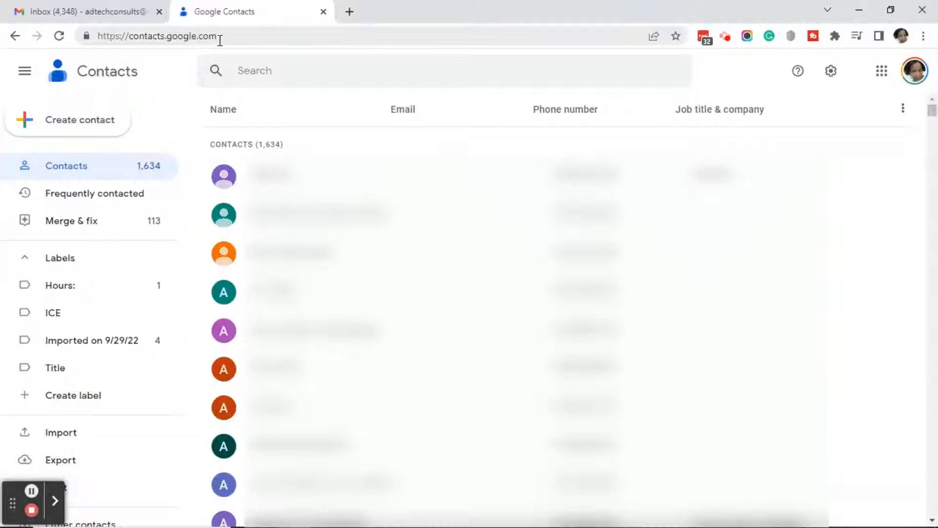
click(159, 35)
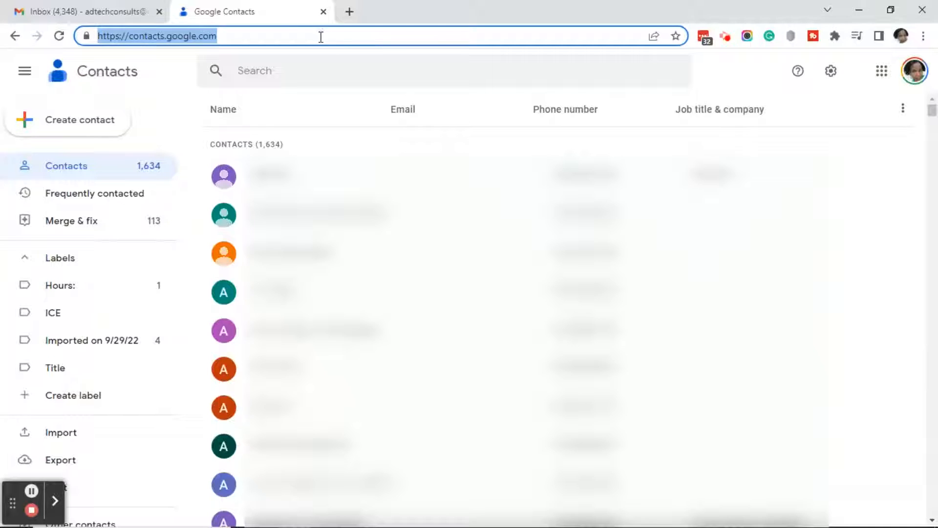
mouse_move(759, 83)
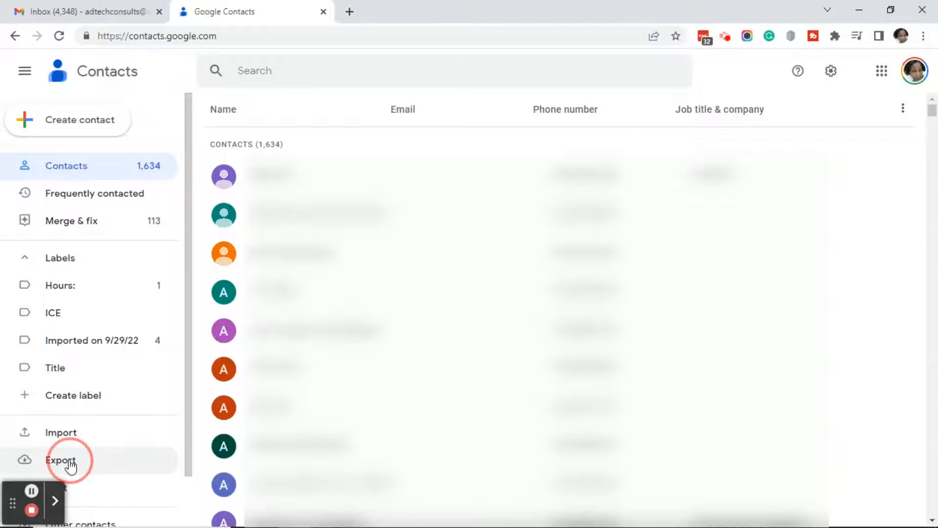
Step: Export Contacts (1634) in Google CSV format
click(59, 460)
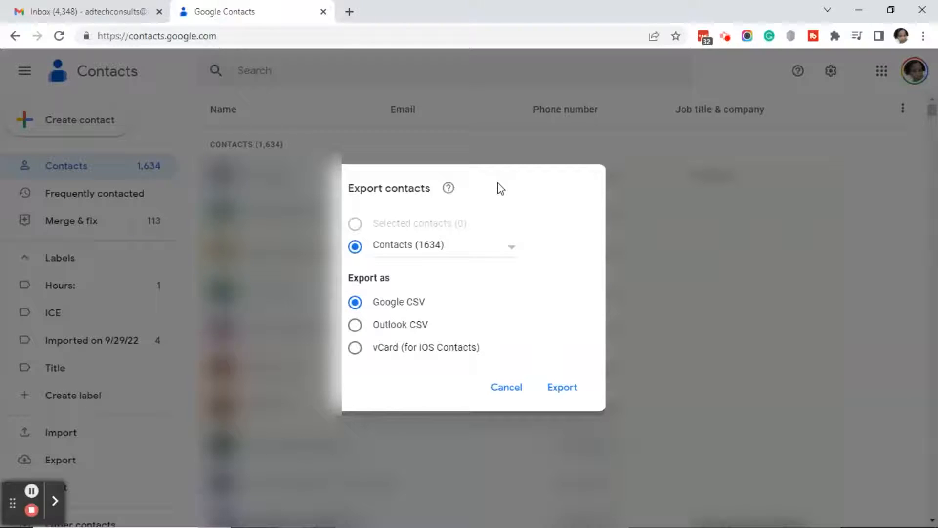
mouse_move(496, 211)
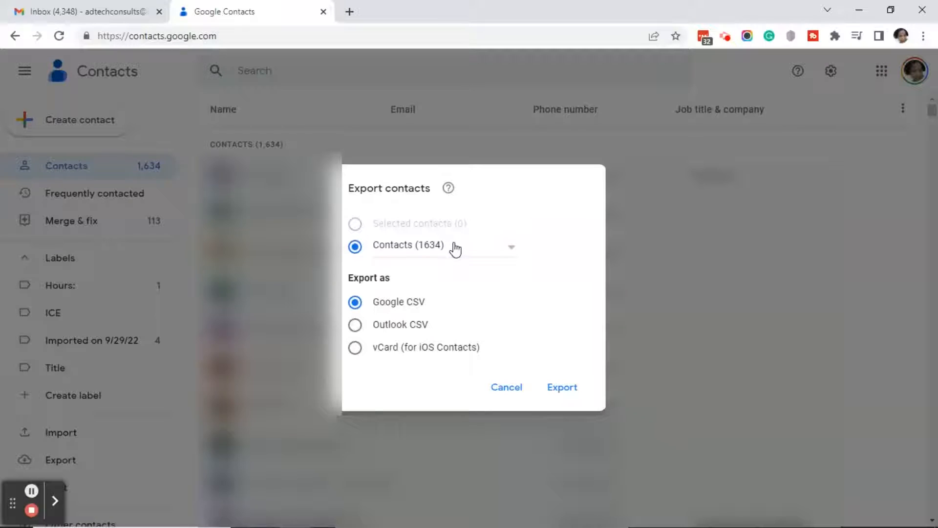
mouse_move(448, 264)
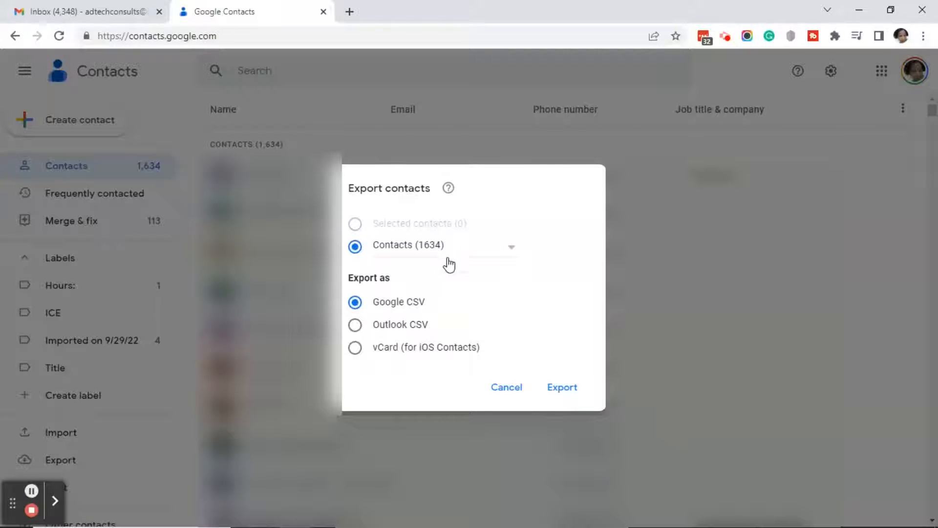
mouse_move(436, 286)
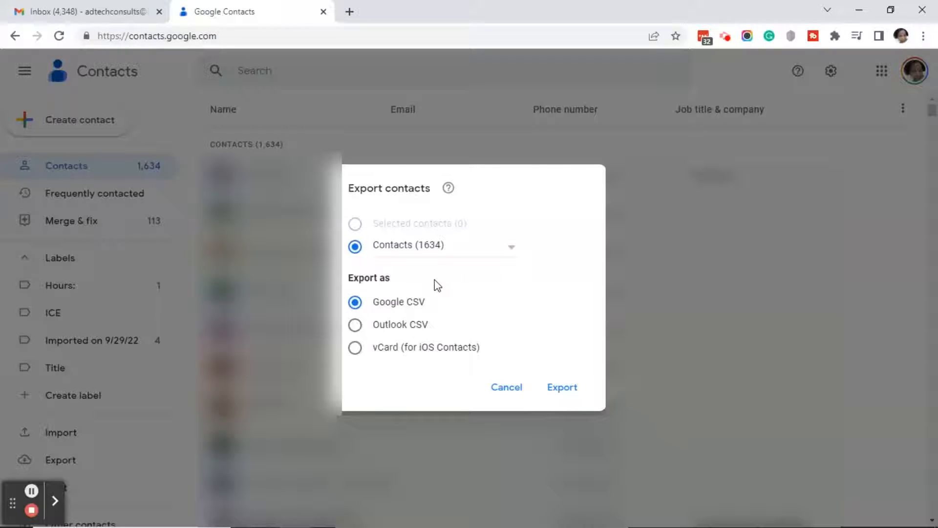
mouse_move(446, 279)
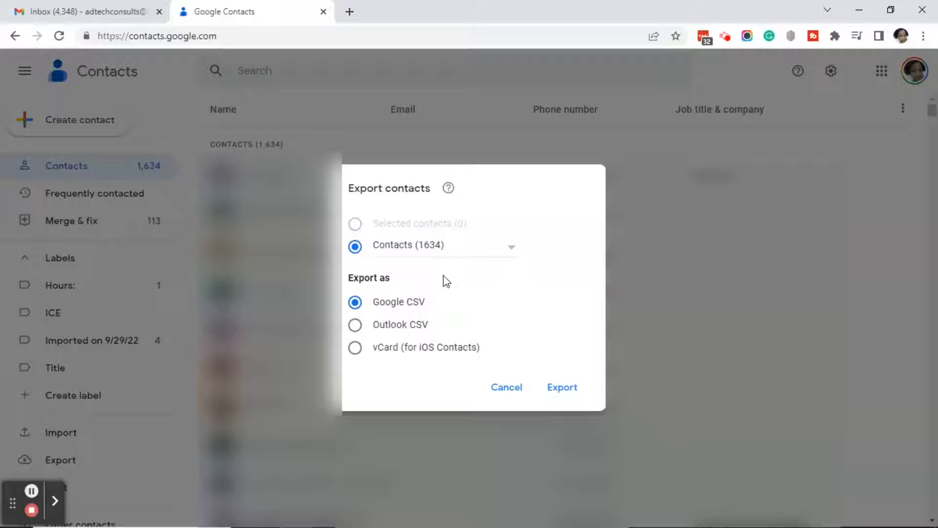
mouse_move(446, 290)
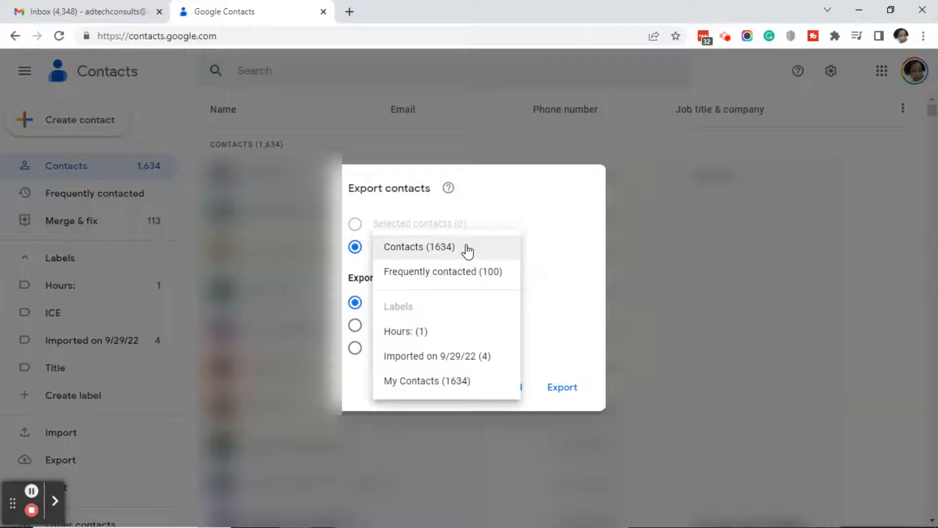
mouse_move(472, 264)
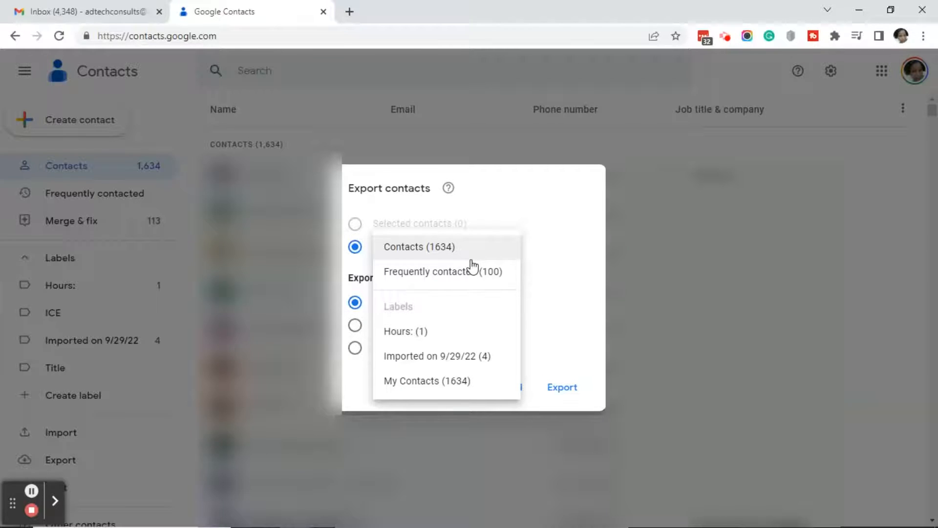
mouse_move(446, 247)
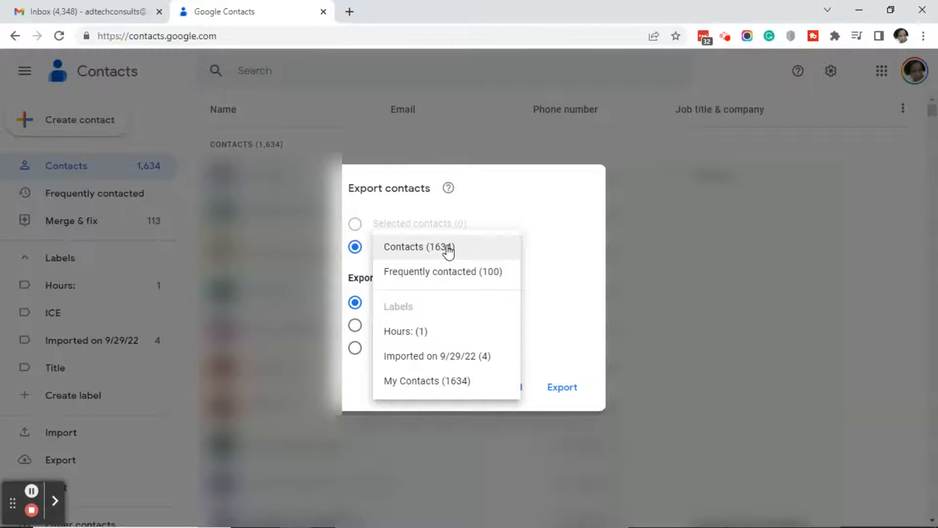
click(418, 246)
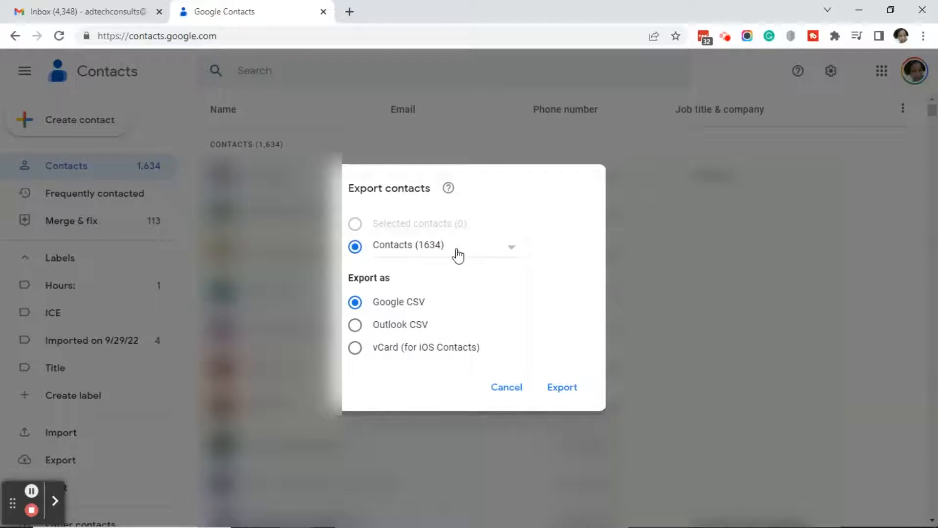
mouse_move(537, 310)
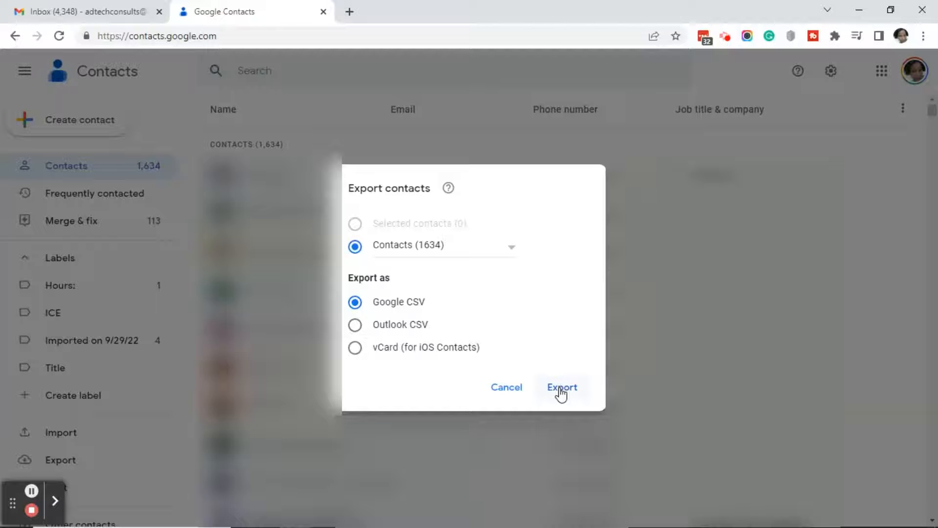
click(561, 387)
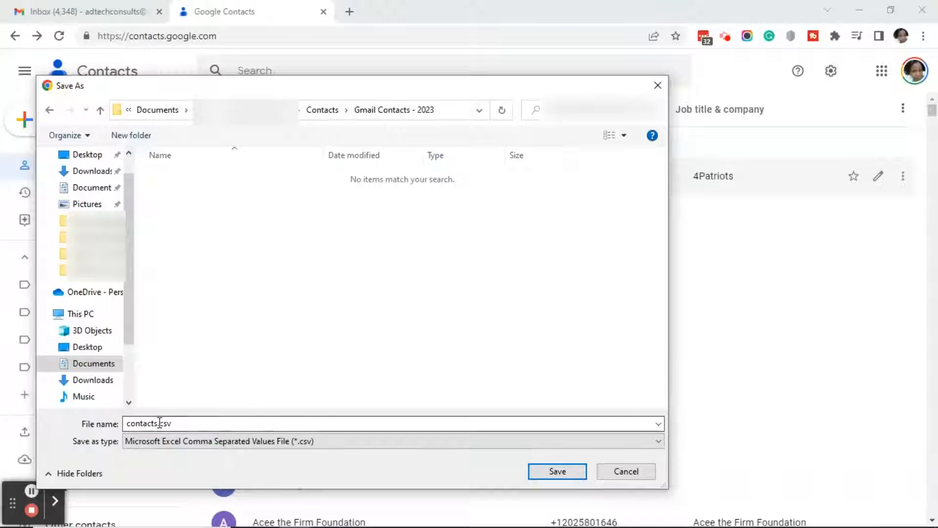
Step: Save the export as 'Gmail Contacts 2023' in the Gmail Contacts - 2023 folder
double_click(142, 423)
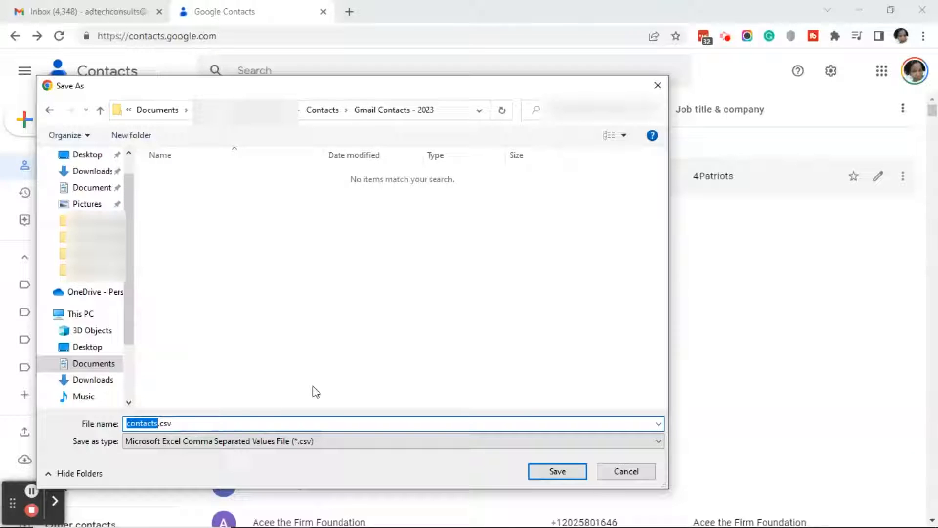
text(Gmail C)
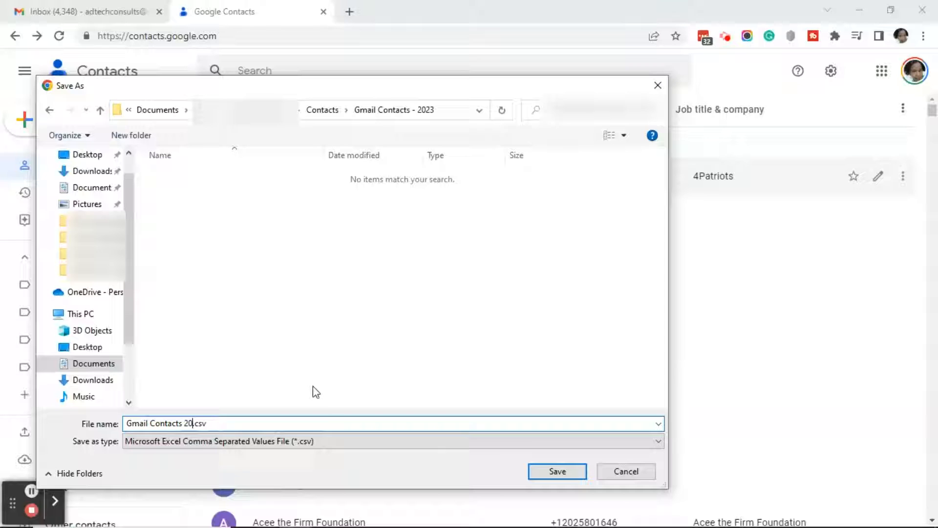
text(23)
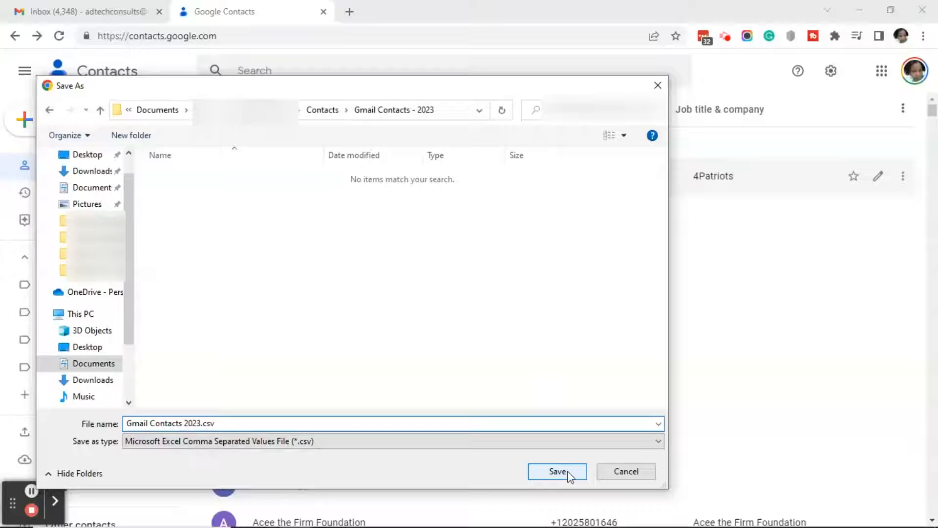
click(556, 471)
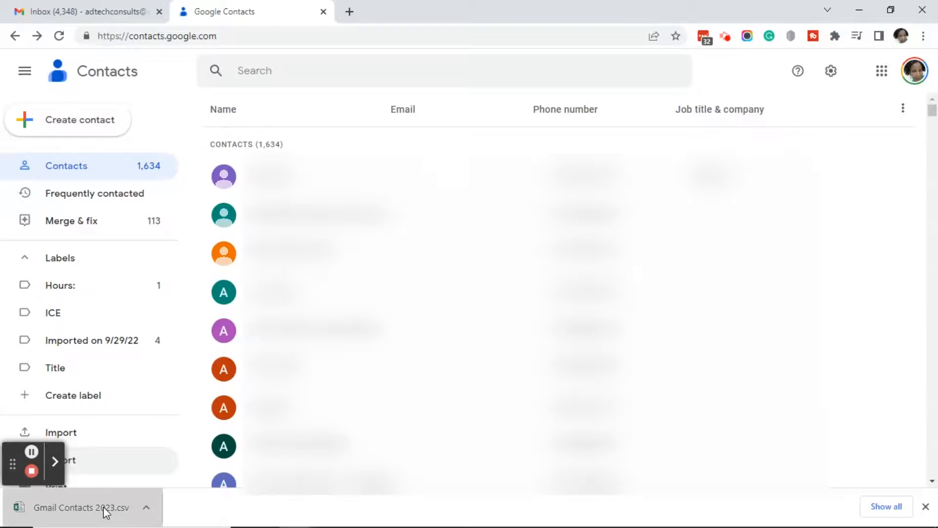
Step: Open Gmail Contacts 2023.csv from the download bar in Excel and scroll across its columns
click(82, 506)
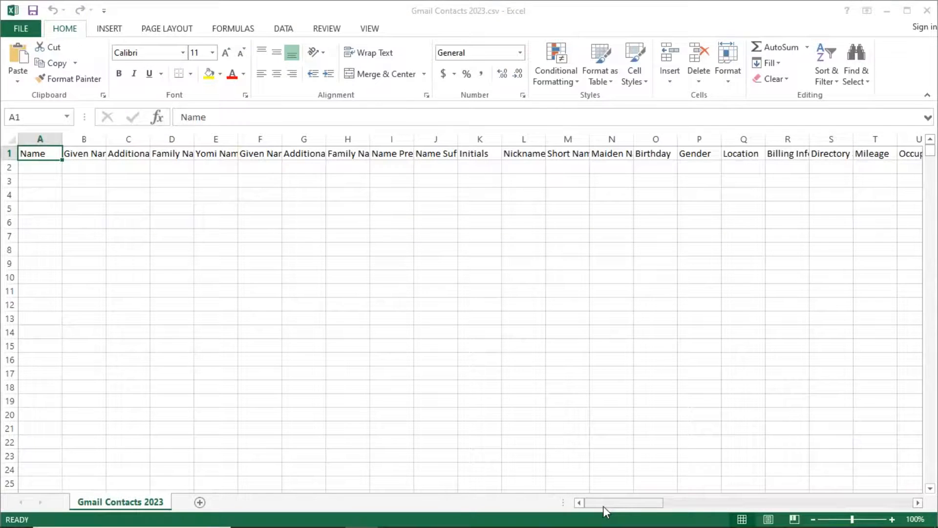
drag(622, 503, 627, 502)
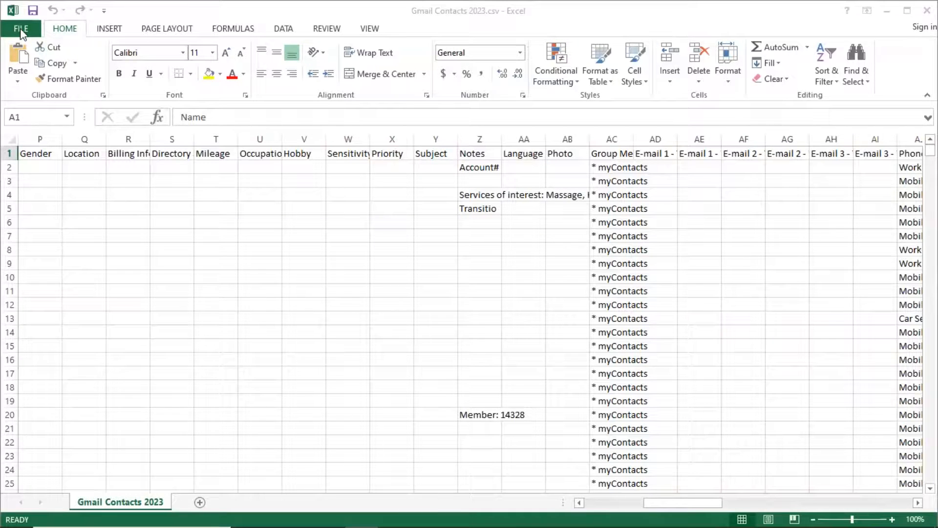
Step: Bring up the Save As browse dialog for Gmail Contacts 2023.csv
click(21, 29)
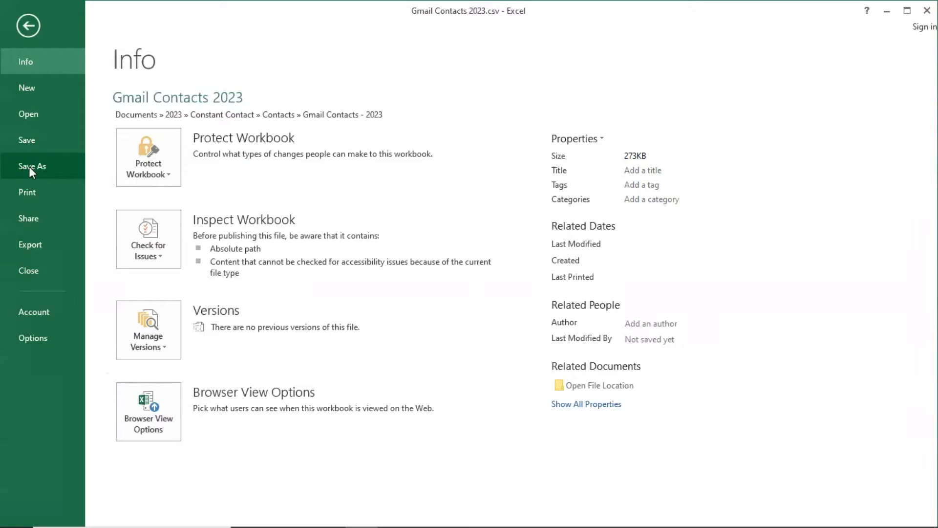
click(32, 166)
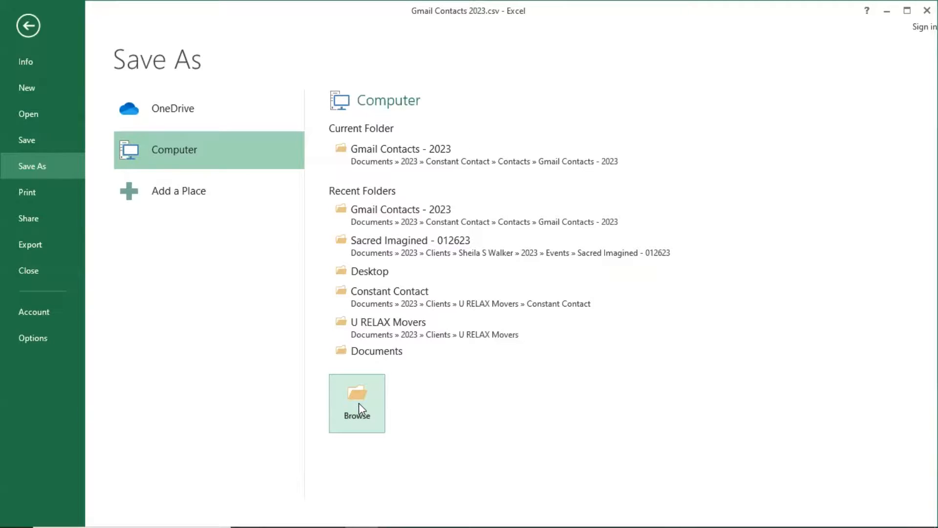
click(356, 393)
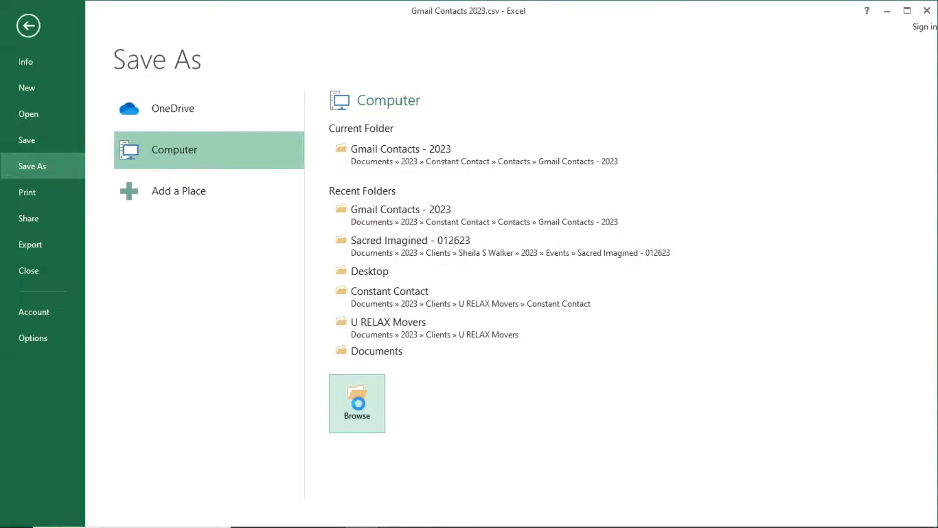
click(356, 402)
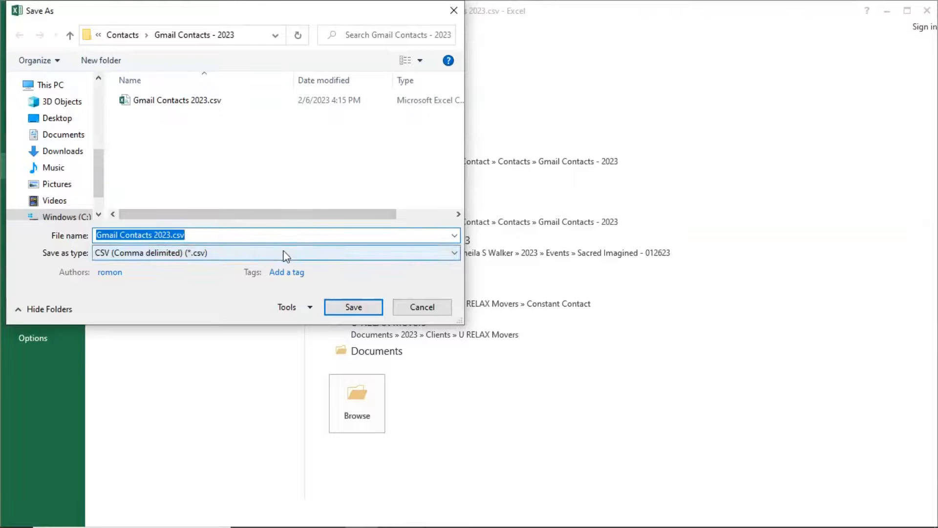
Step: Set the save type to Excel 97-2003 Workbook (*.xls) and save
click(454, 253)
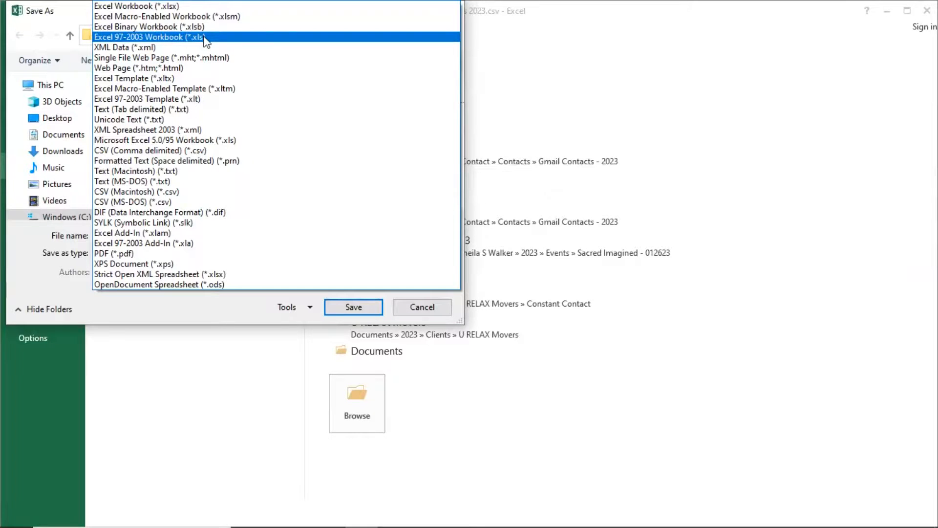
click(144, 37)
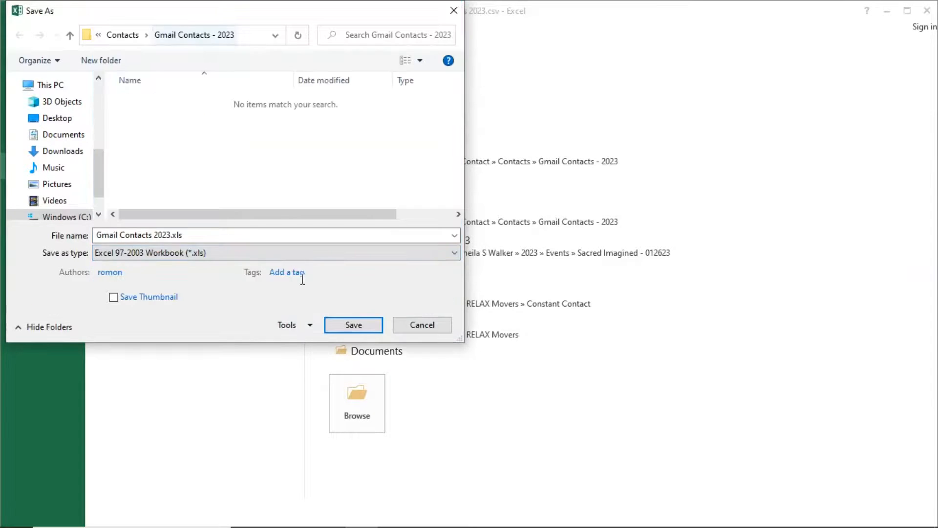
click(422, 324)
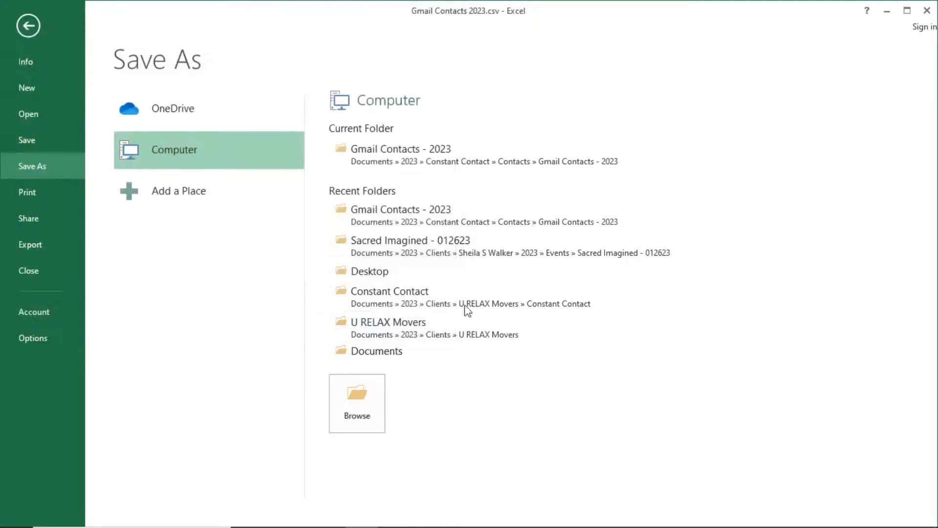